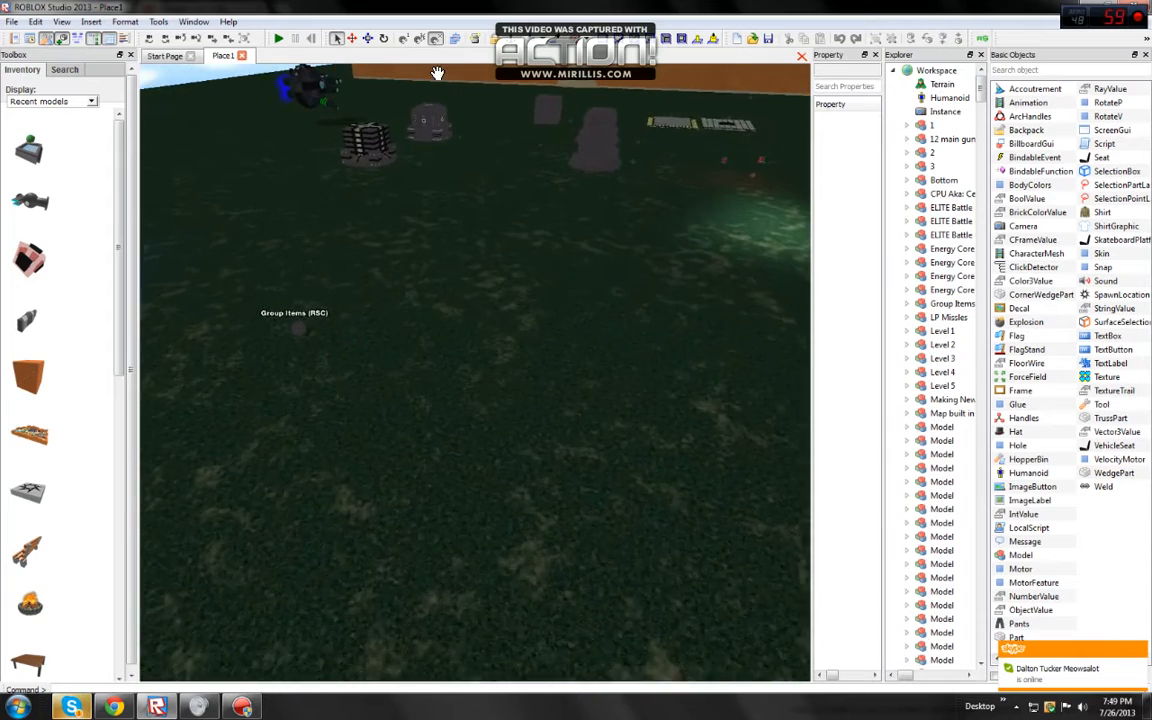
Step: Show the Bricks category in the Toolbox inventory via the Display list
{"action": "left_click", "coordinate": [50, 100]}
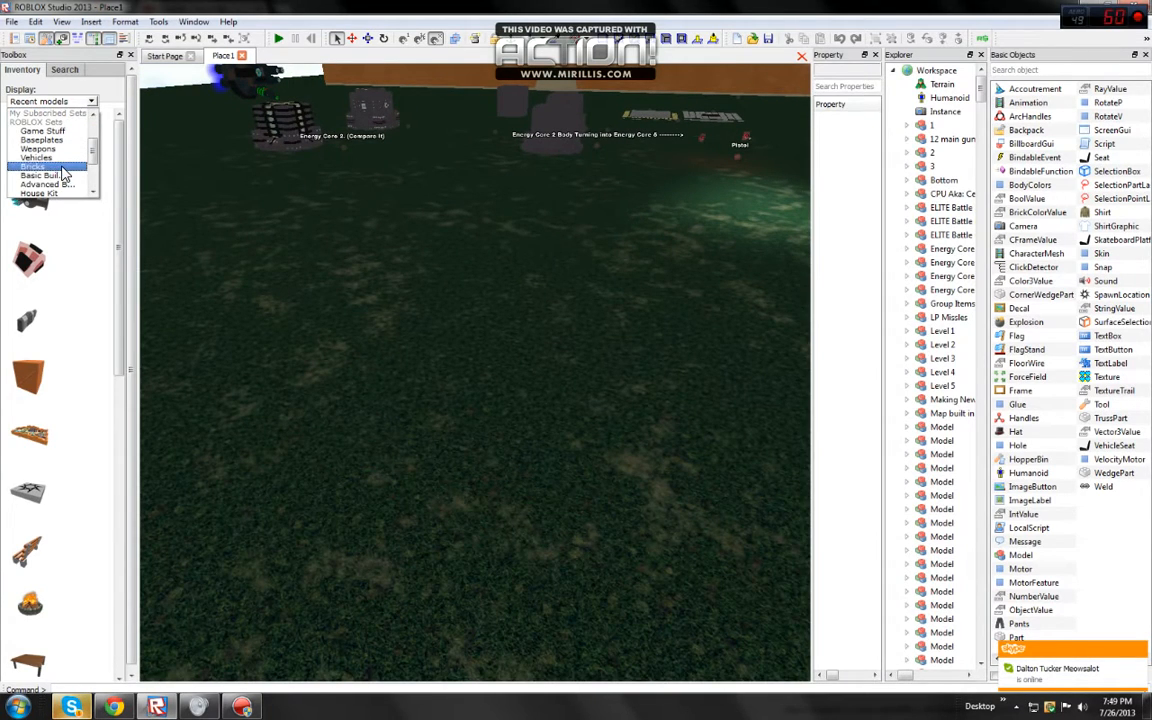
{"action": "left_click", "coordinate": [40, 168]}
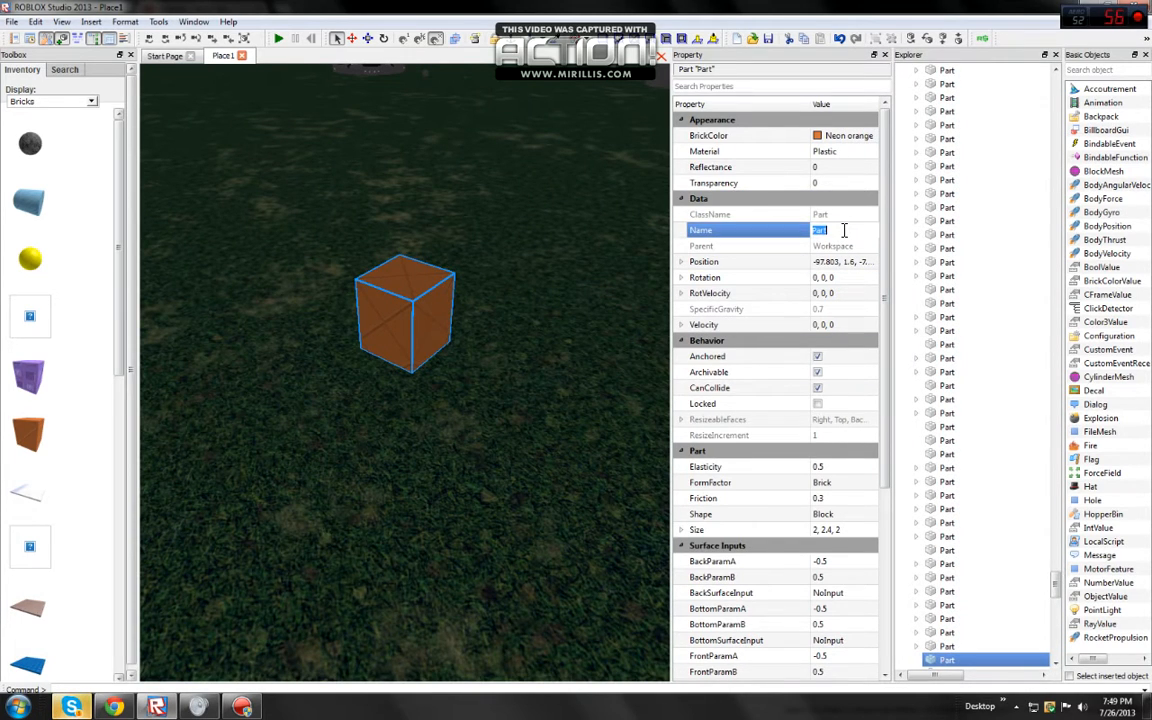
Step: Name the inserted orange brick 'Head' in its Properties
{"action": "type", "text": "Head"}
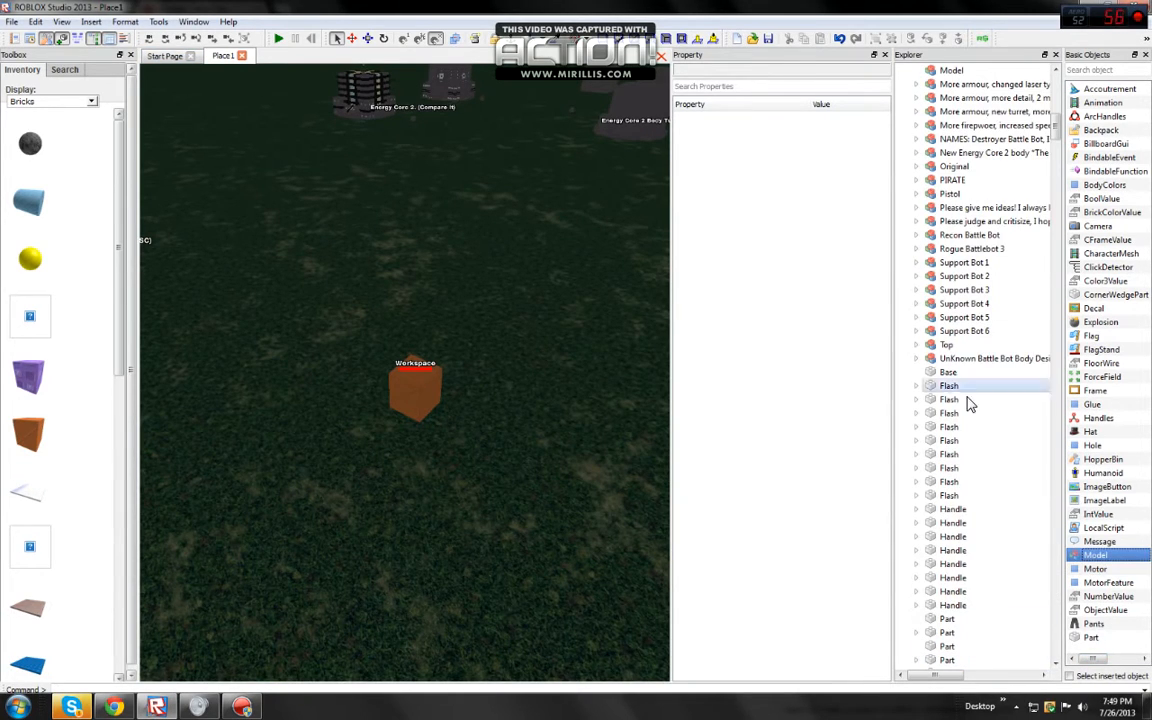
Step: Insert a Model from Basic Objects and place the Head brick under it in Explorer
{"action": "left_click", "coordinate": [990, 96]}
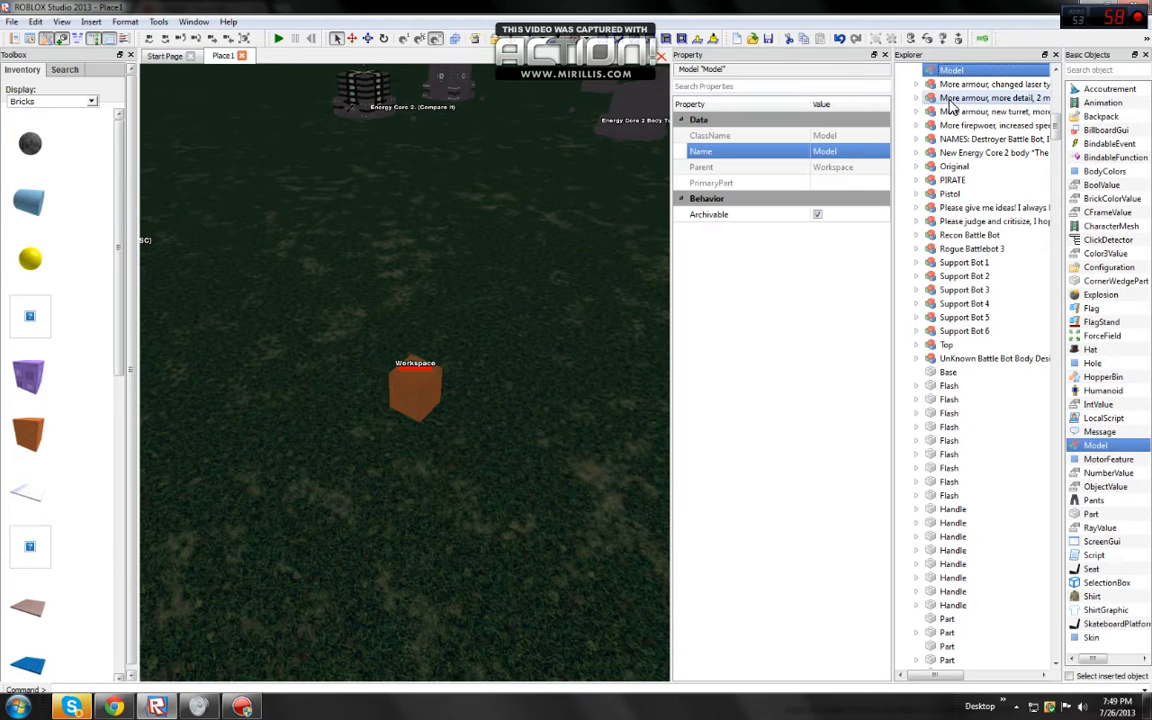
{"action": "scroll", "scroll_direction": "down", "scroll_amount": 3}
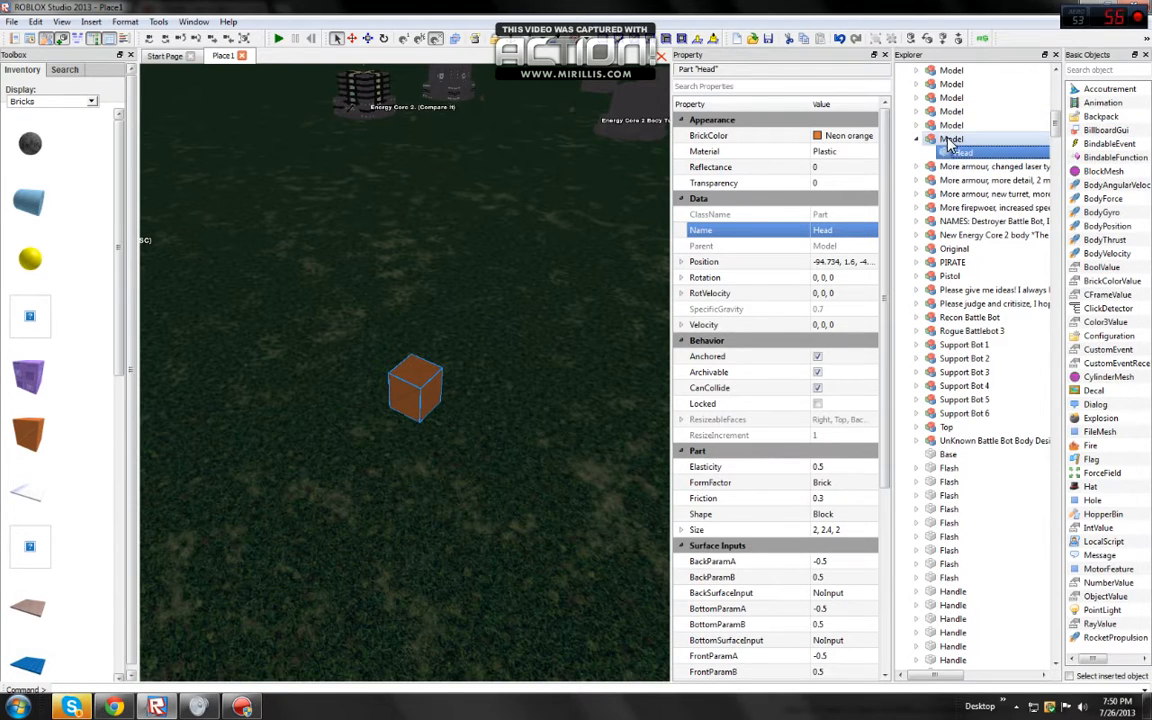
Step: Insert a Humanoid into the Model with Health, MaxHealth and WalkSpeed set to 0
{"action": "left_click", "coordinate": [952, 138]}
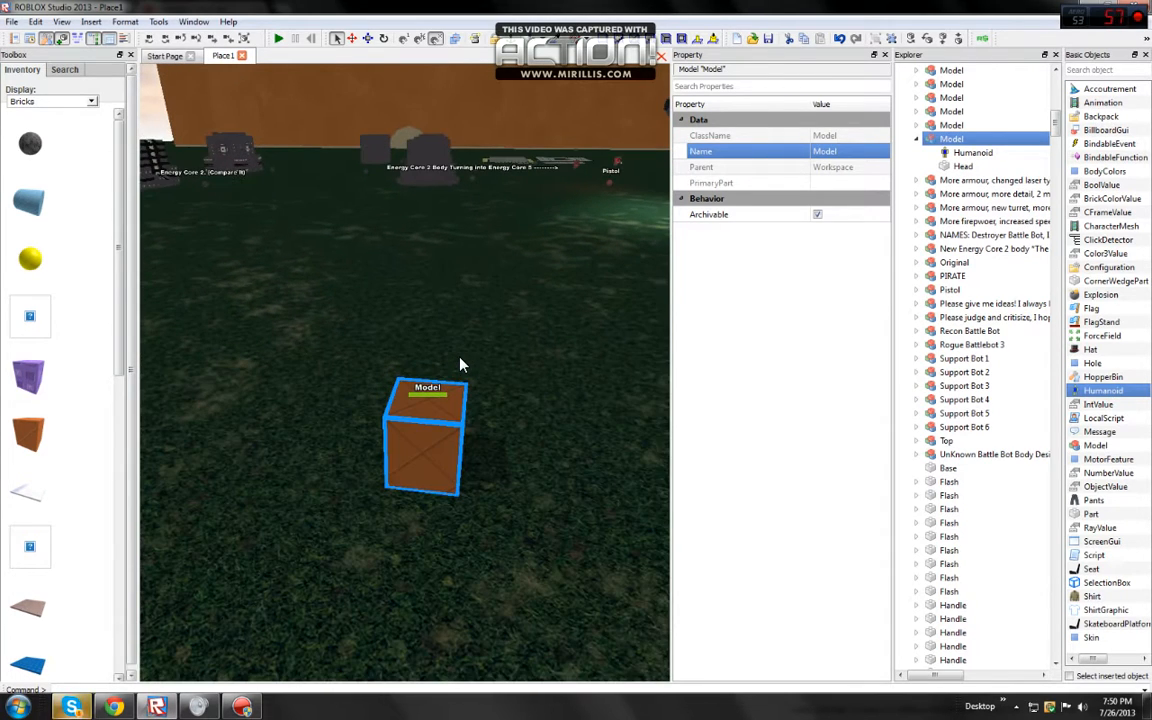
{"action": "left_click", "coordinate": [972, 152]}
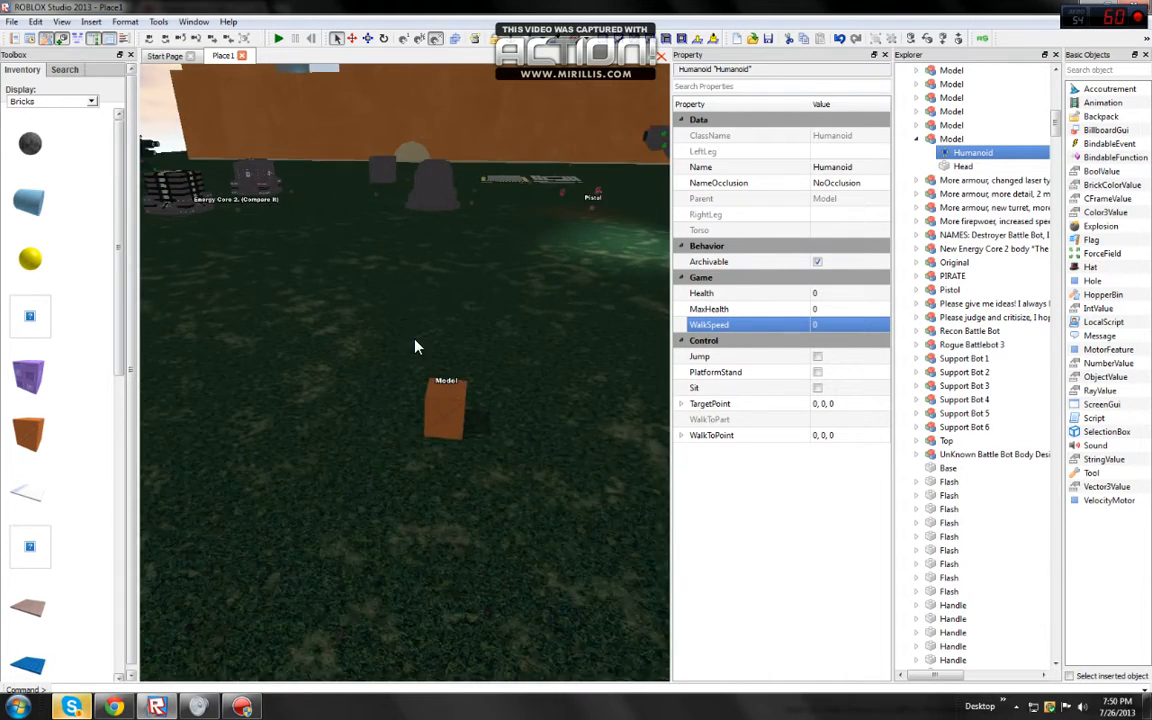
{"action": "left_click", "coordinate": [444, 400]}
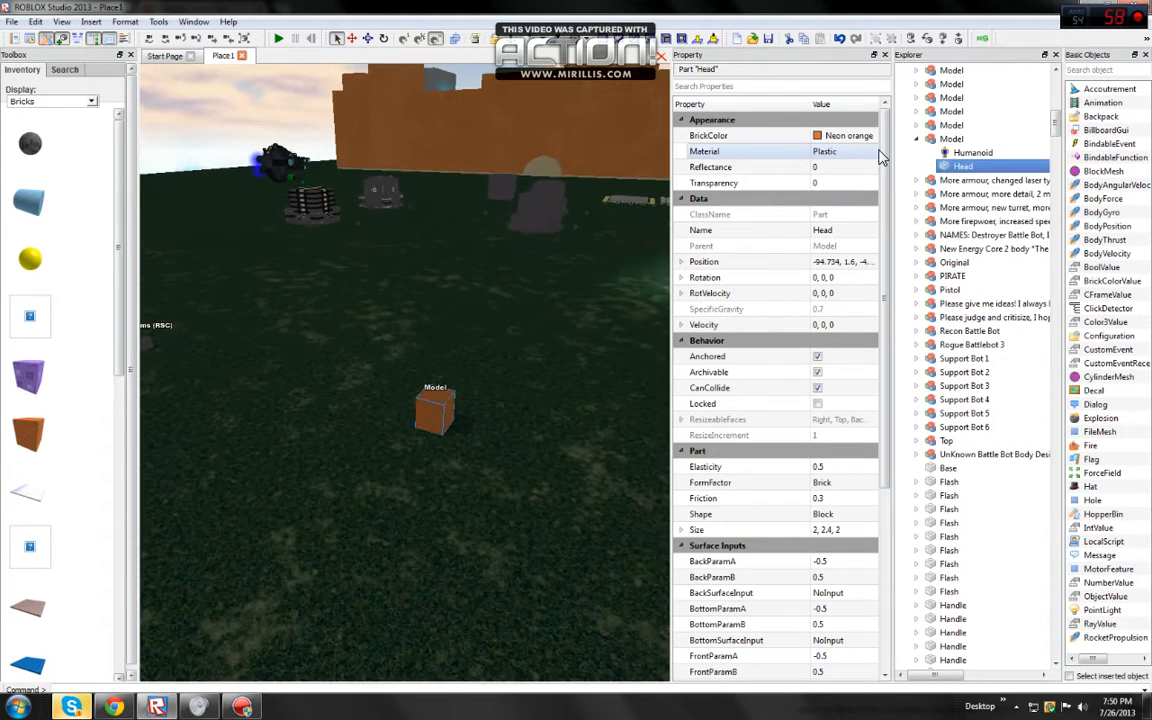
Step: Name the Model 'Hello world', then 'Welcome to my place for instance.' so it floats above Head
{"action": "left_click", "coordinate": [952, 138]}
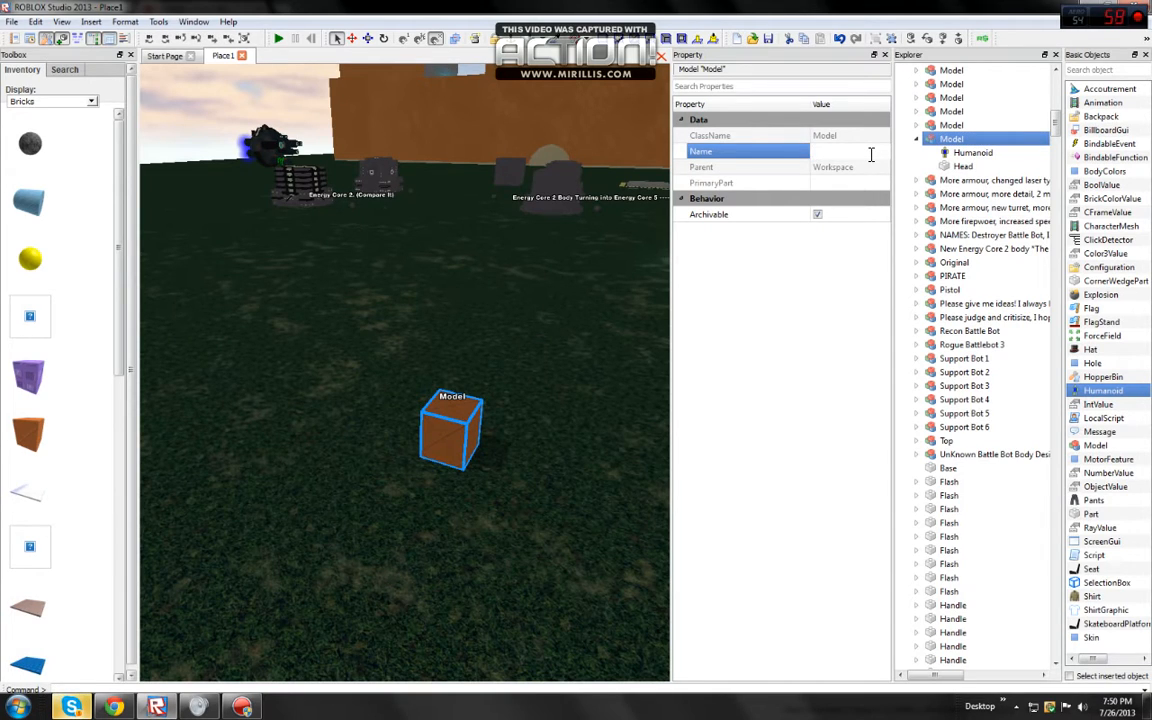
{"action": "left_click", "coordinate": [844, 152]}
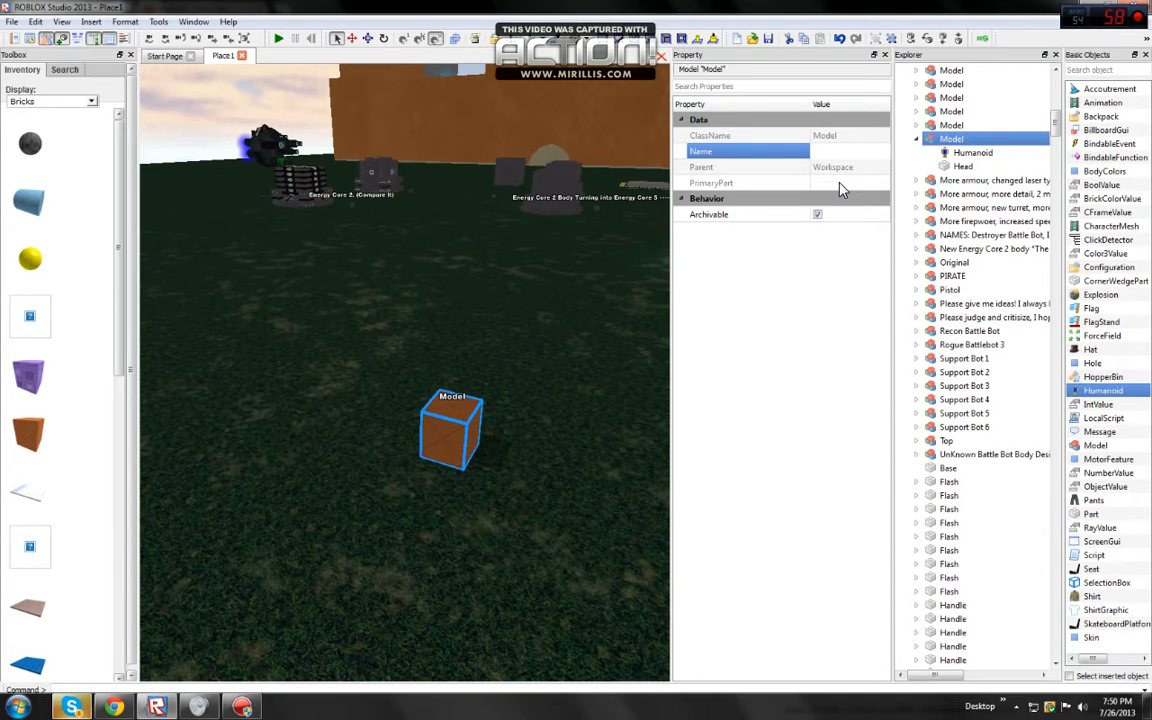
{"action": "type", "text": "Hello world"}
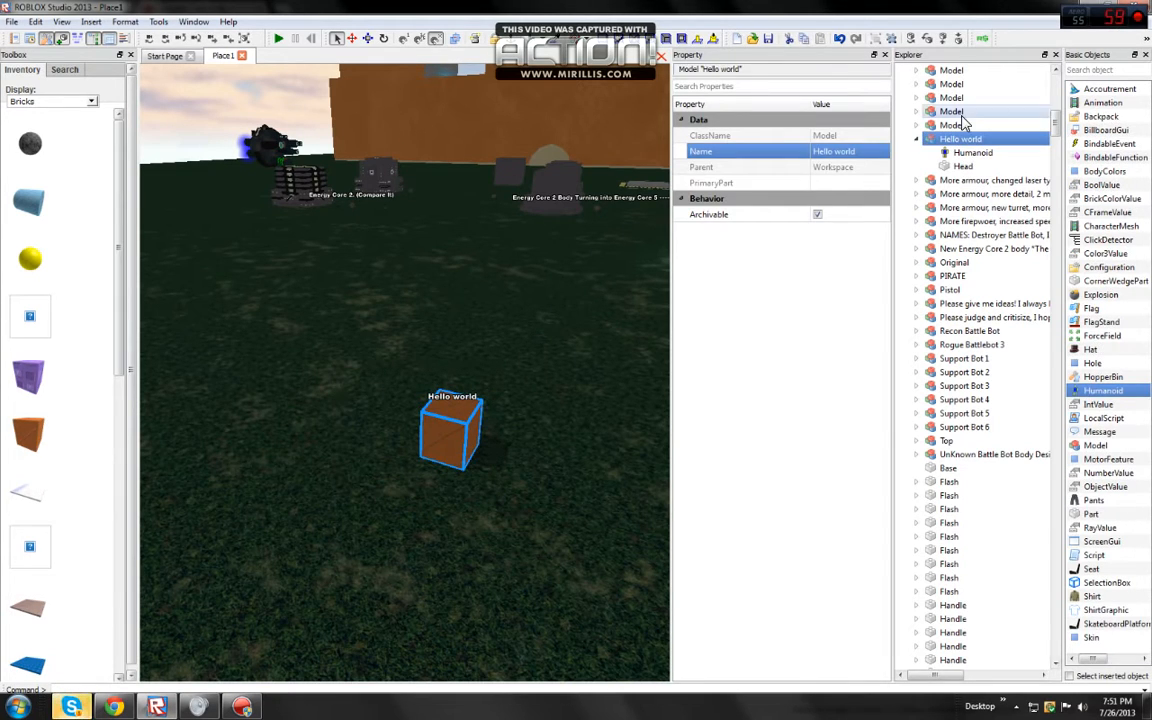
{"action": "left_click", "coordinate": [850, 152]}
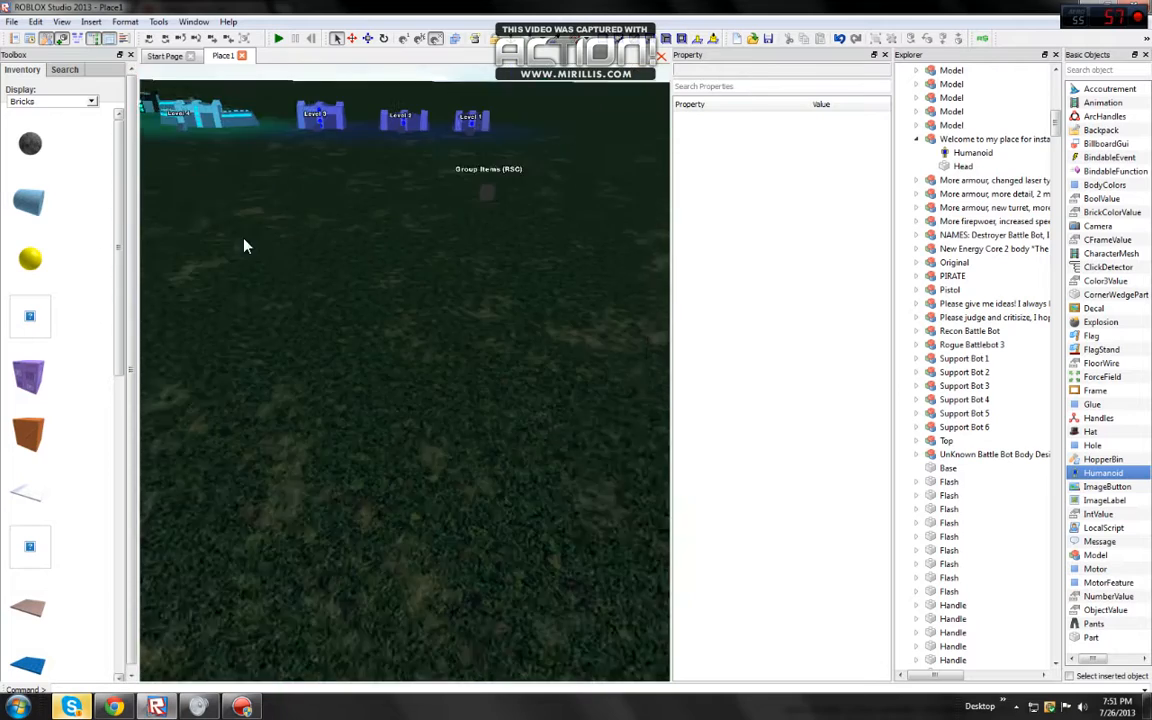
{"action": "left_click", "coordinate": [996, 138]}
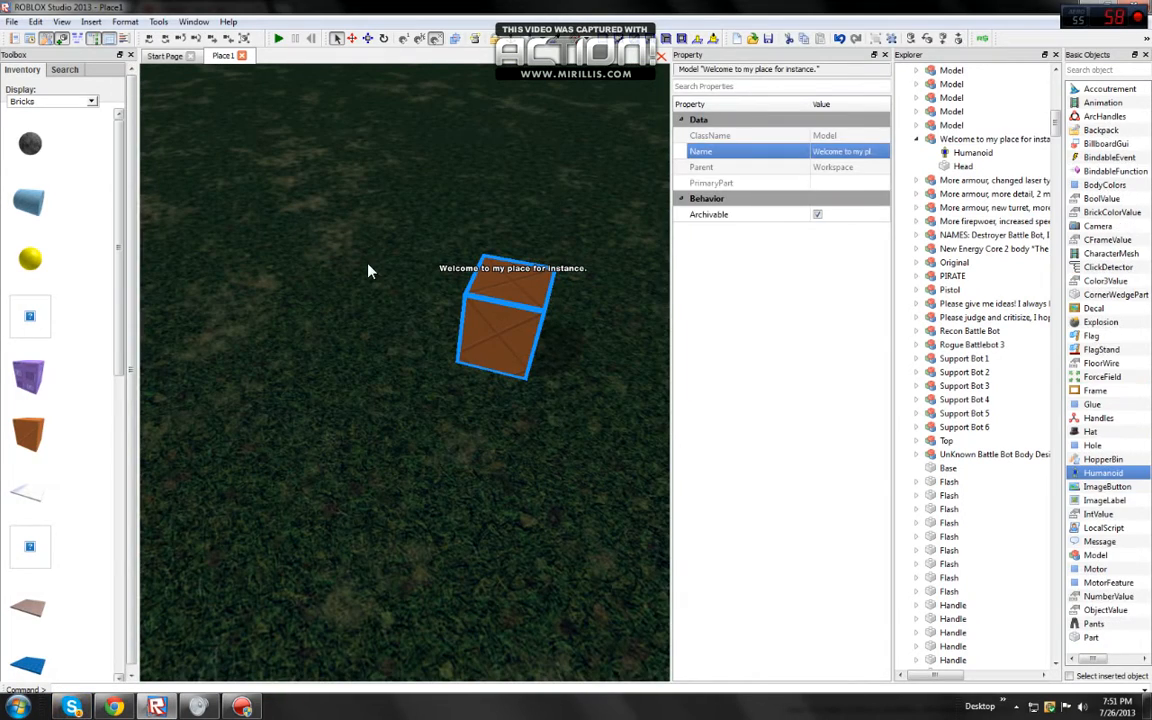